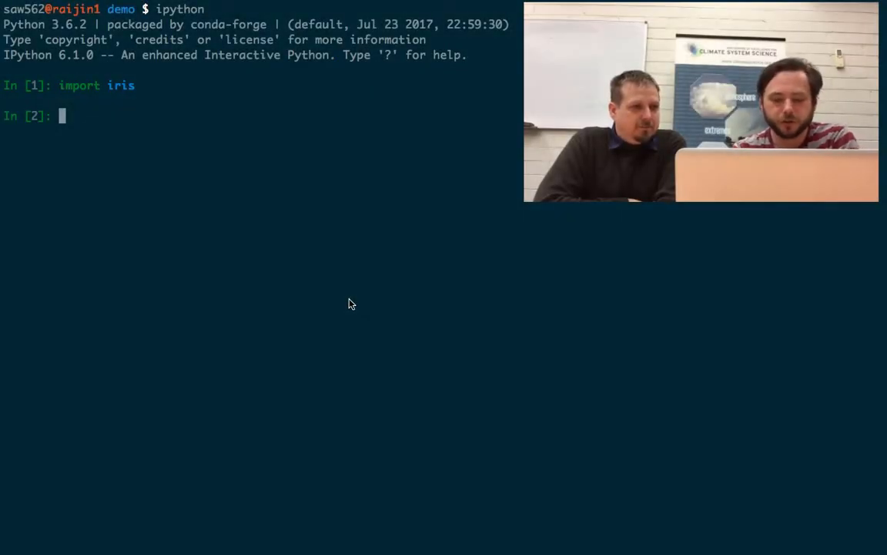
# Step: List the working directory's files with '! ls', then load 'infile' into cubes with iris.load
pyautogui.write('! ls')
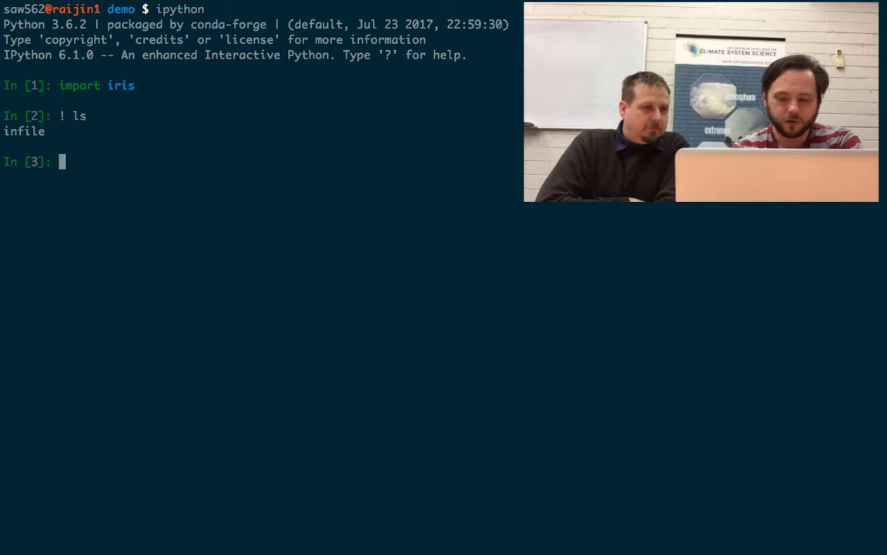
pyautogui.write('cum')
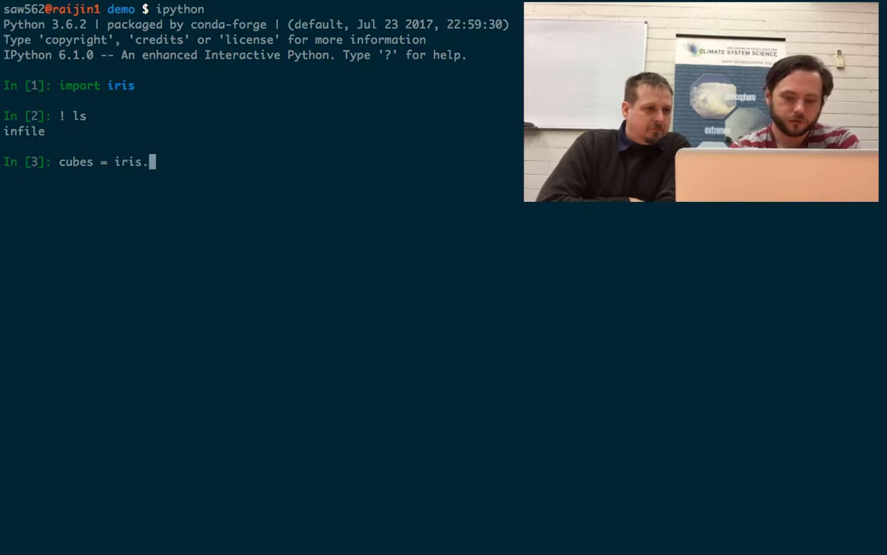
pyautogui.write('load_cube')
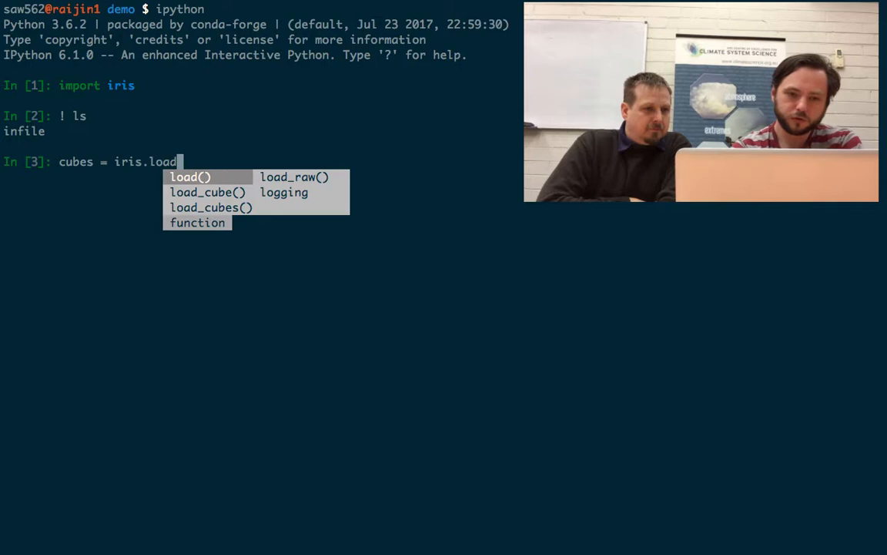
pyautogui.write("('infile")
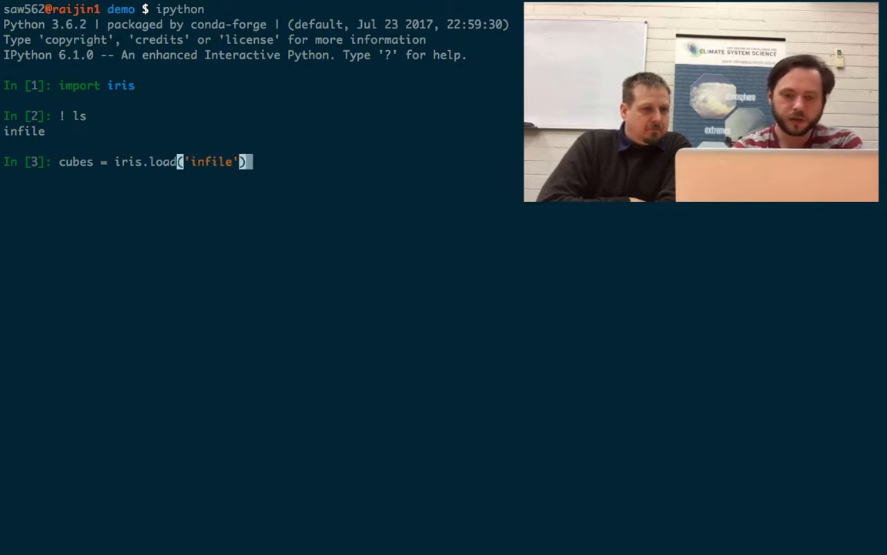
pyautogui.press('Return')
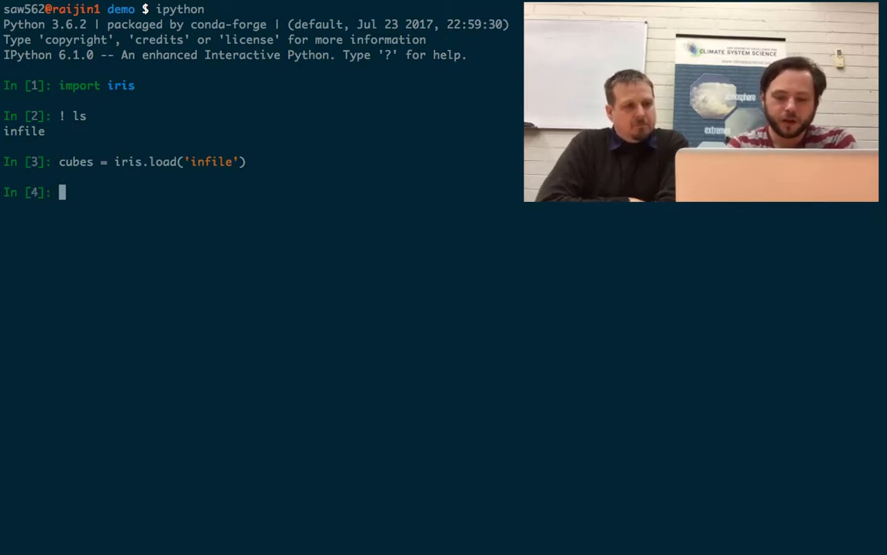
# Step: Start typing print (cubes) to inspect the loaded cube list
pyautogui.write('print')
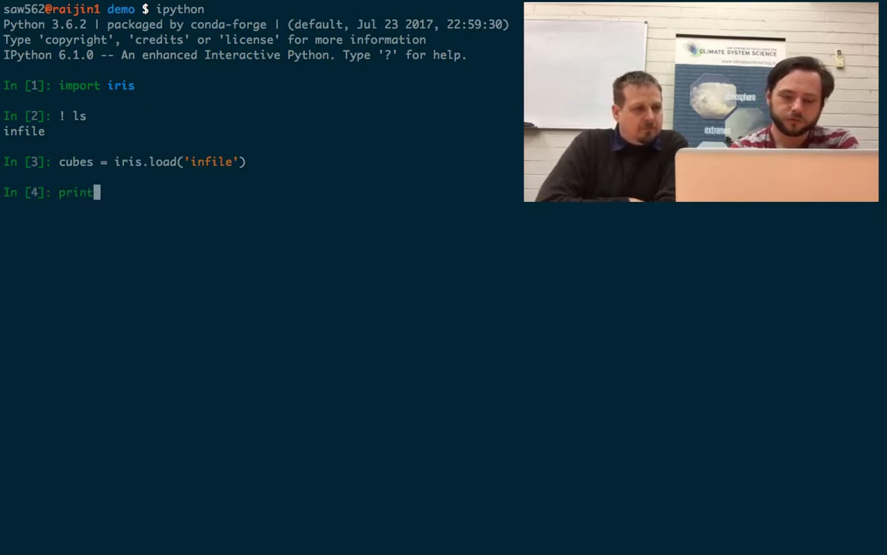
pyautogui.write('(cubes')
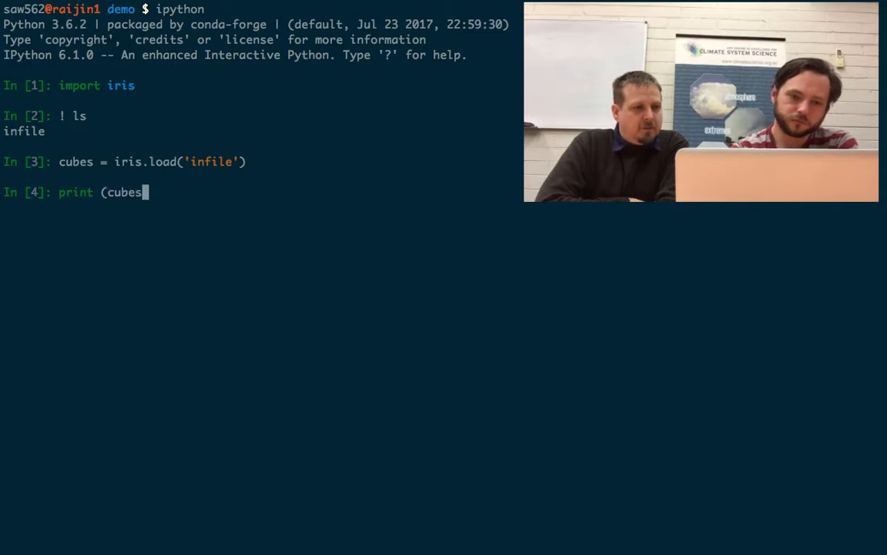
# Step: Run print (cubes) to list the six loaded cubes and their time/lat/lon shapes
pyautogui.press('Return')
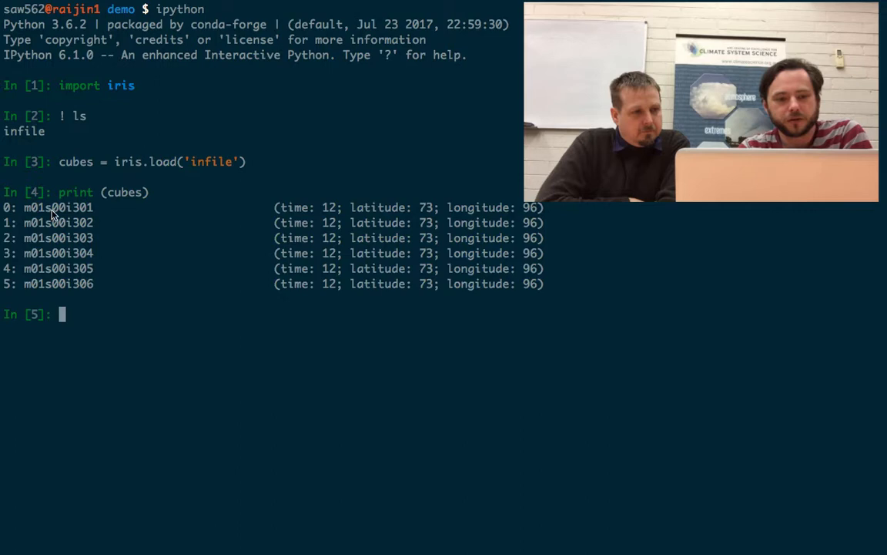
pyautogui.moveTo(98, 215)
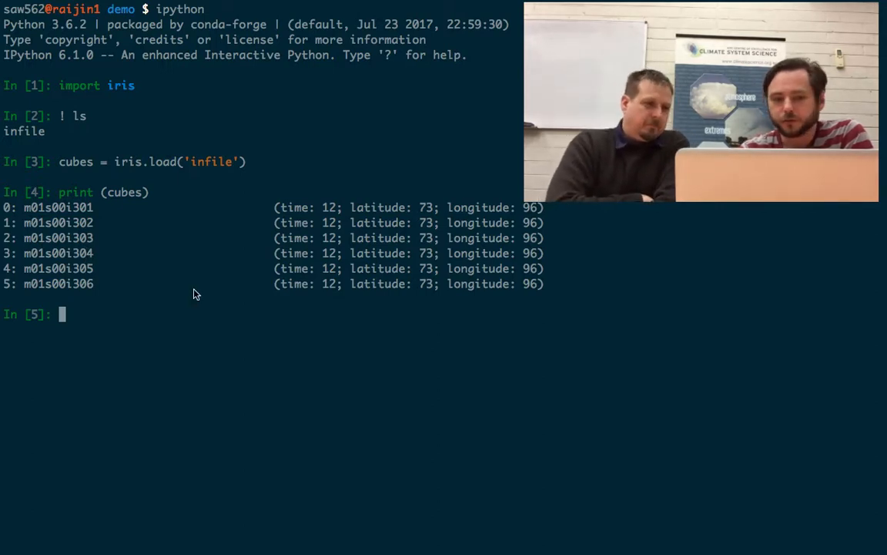
# Step: Print cubes[0] to show the first cube's coordinates, STASH attributes and cell method
pyautogui.write('print (cubes)')
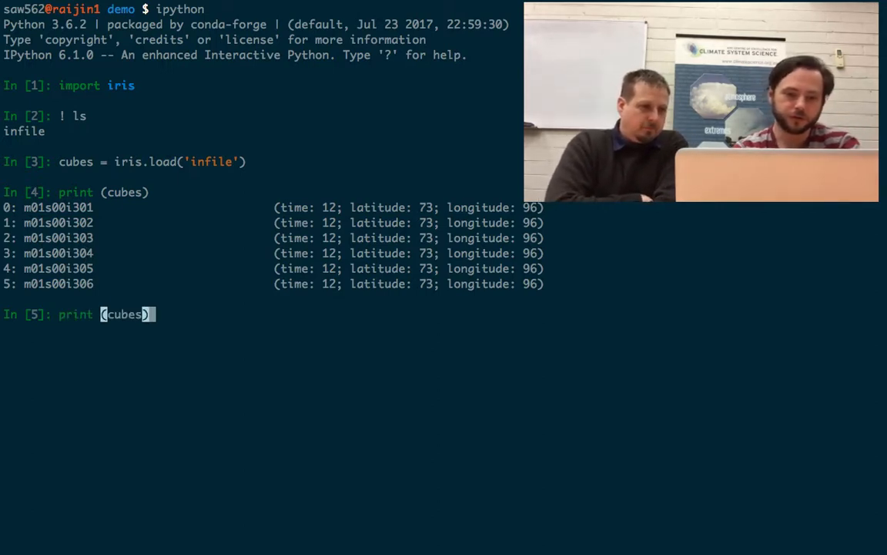
pyautogui.write('[')
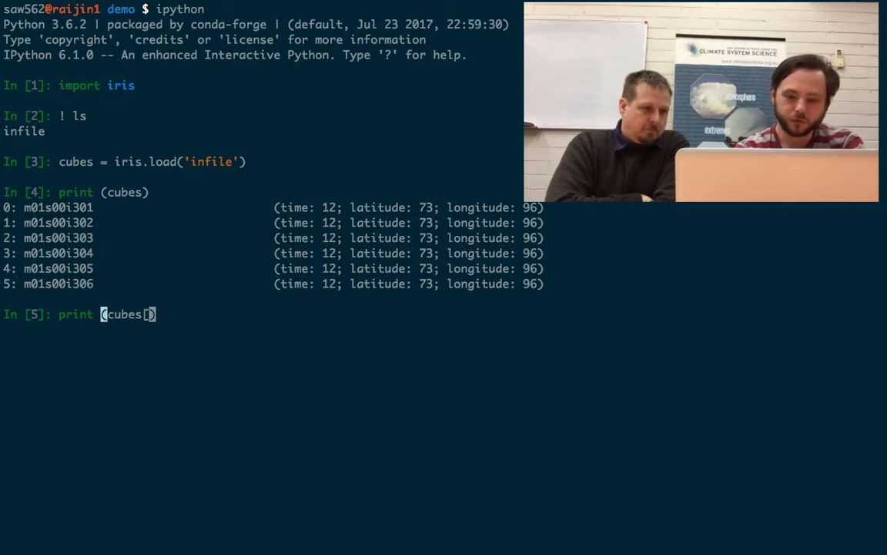
pyautogui.write('0')
pyautogui.press('Return')
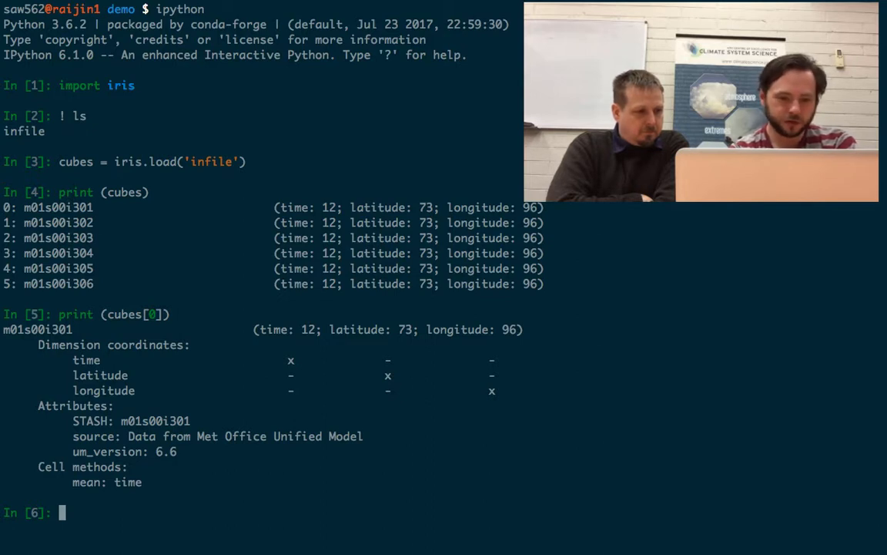
# Step: Set cubes[0].var_name to 'qflux' and reprint the cube to see 'qflux / (unknown)'
pyautogui.write('cubes[0')
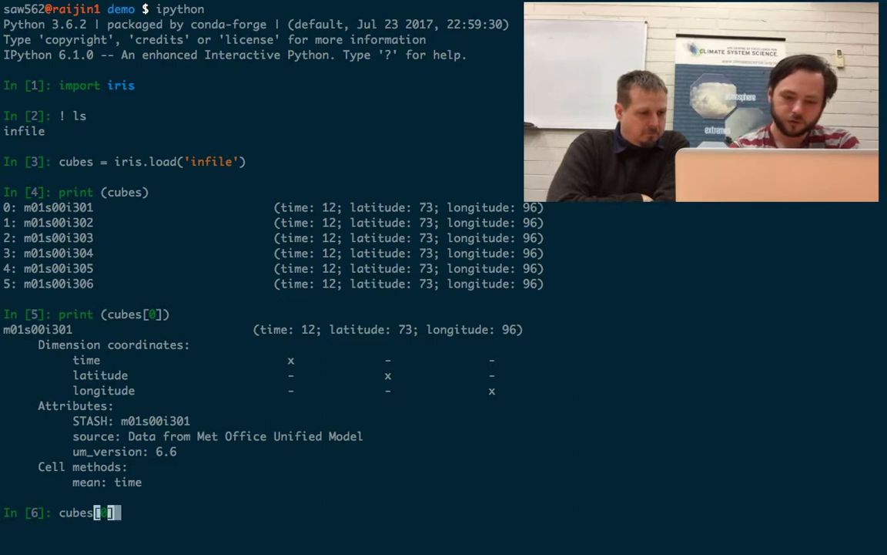
pyautogui.write('.var_n')
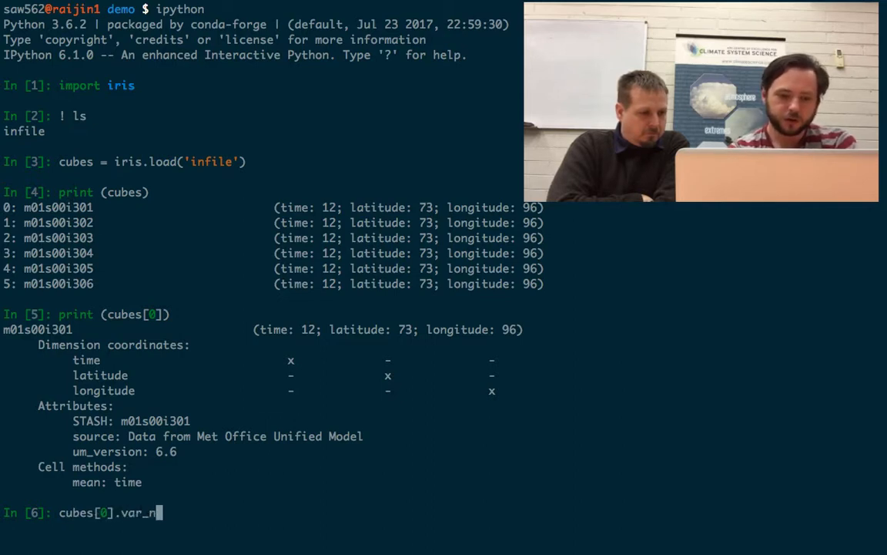
pyautogui.write("ame = 'q")
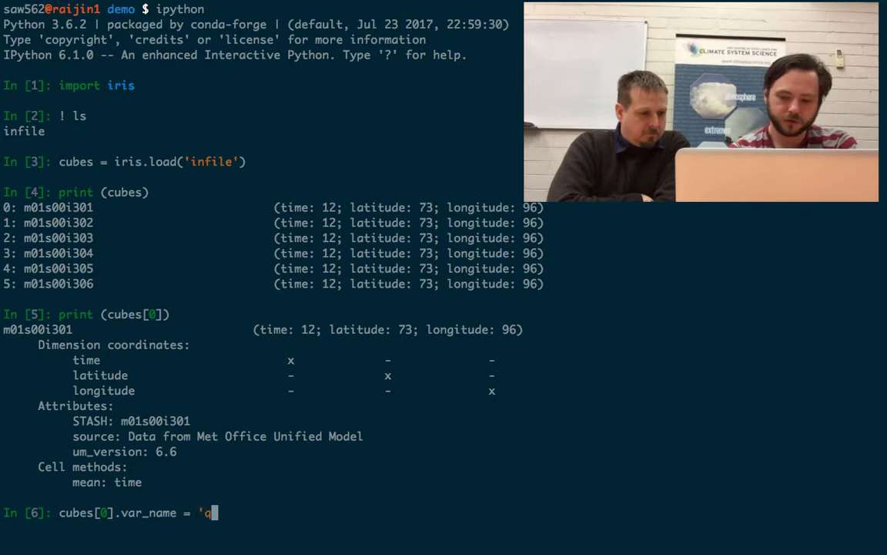
pyautogui.press('Return')
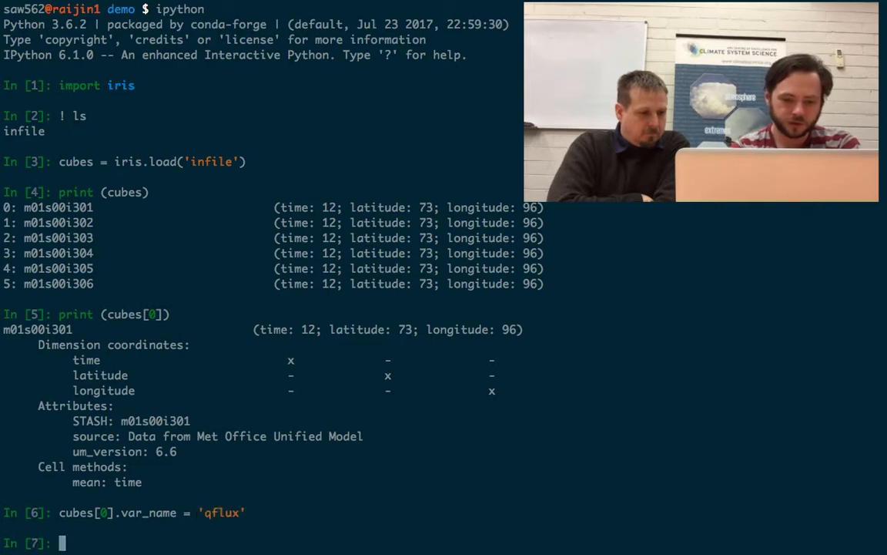
pyautogui.press('Return')
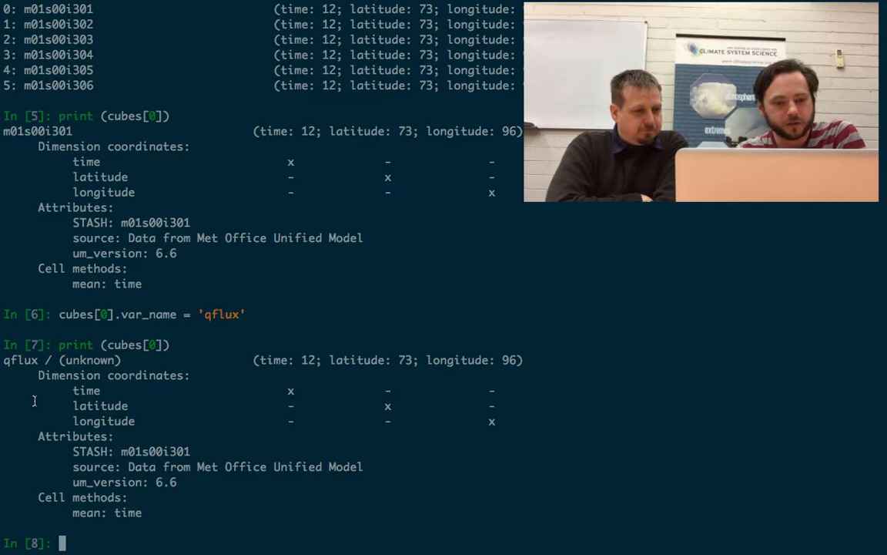
# Step: Set cubes[0].long_name to 'flux correction' and reprint the cube to confirm it
pyautogui.write('print (cubes[0])')
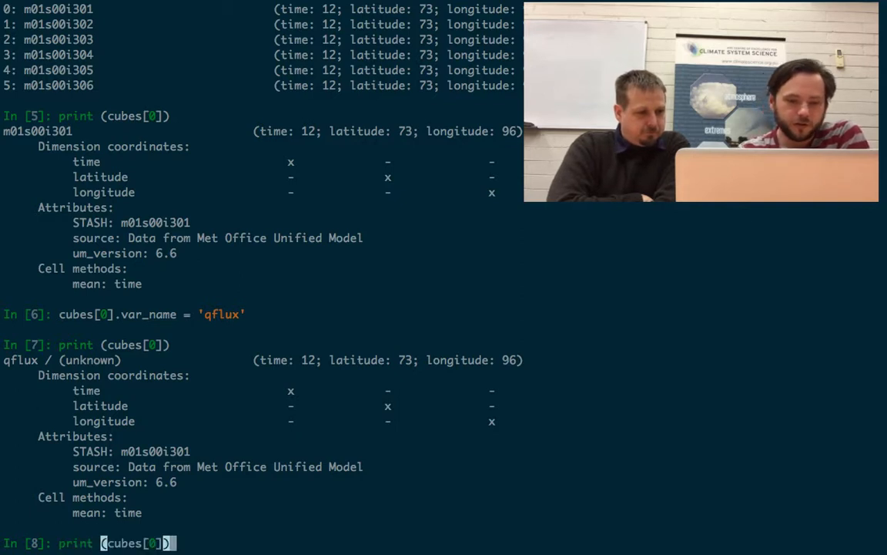
pyautogui.write("cubes[0].var_name = 'qflux'")
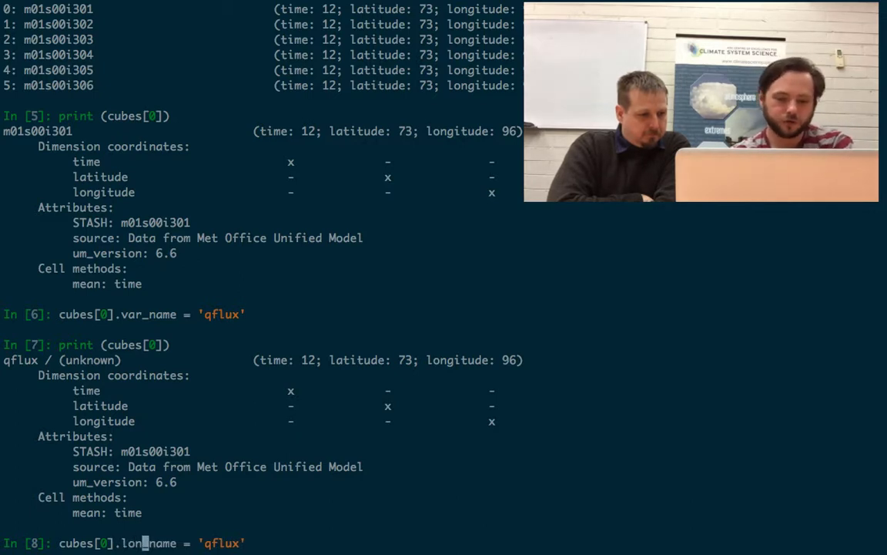
pyautogui.write('g_')
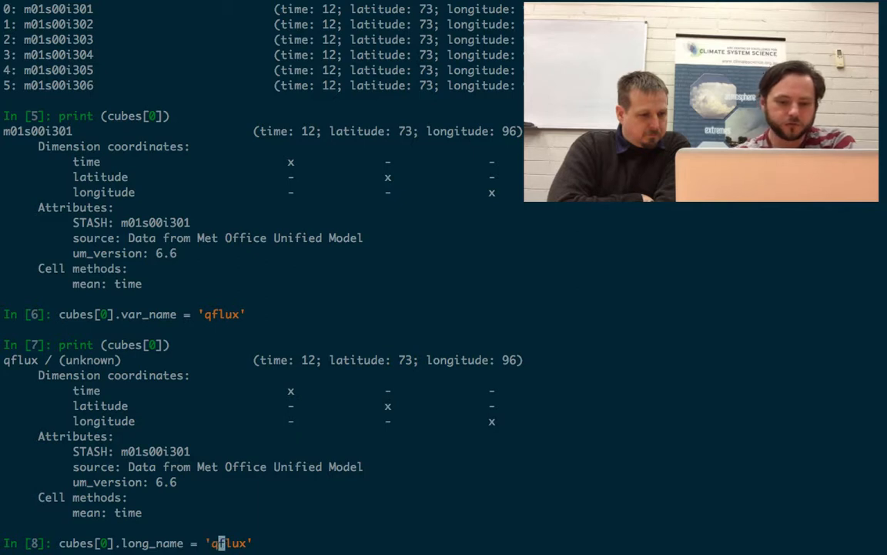
pyautogui.press('Backspace')
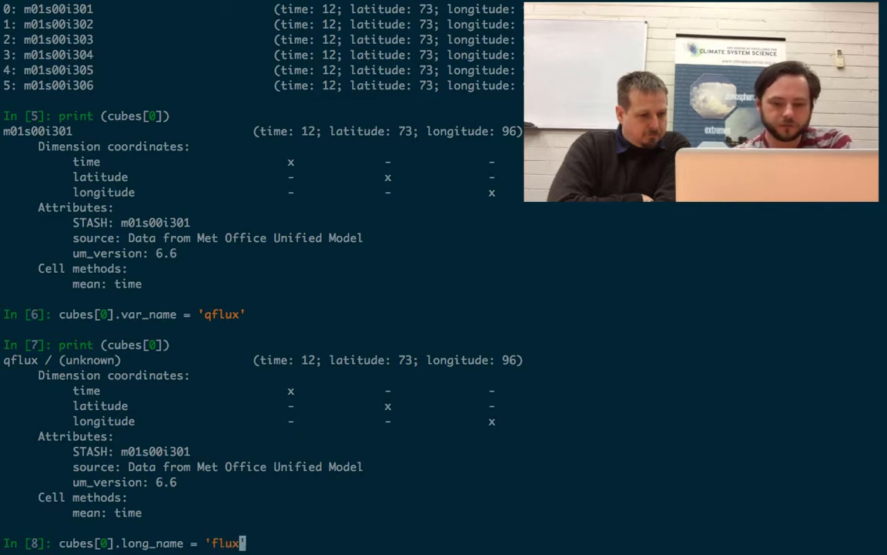
pyautogui.write('correc')
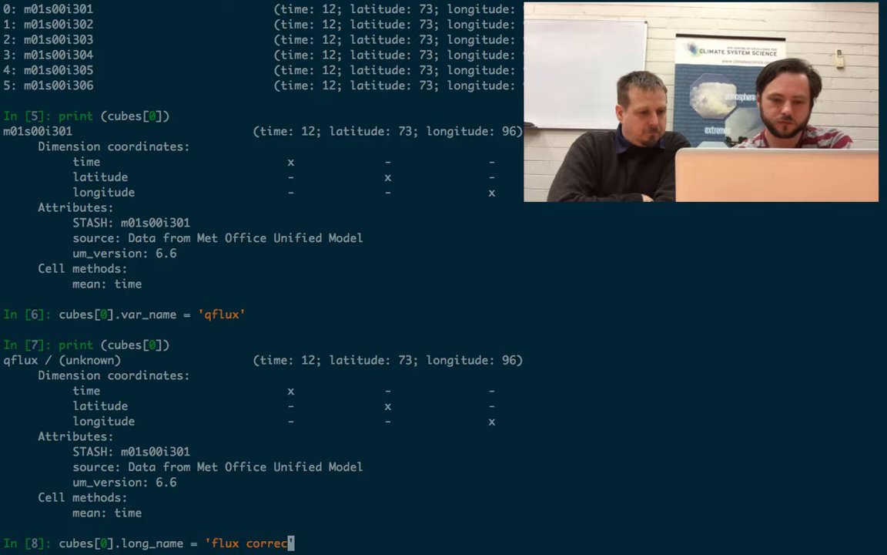
pyautogui.press('Return')
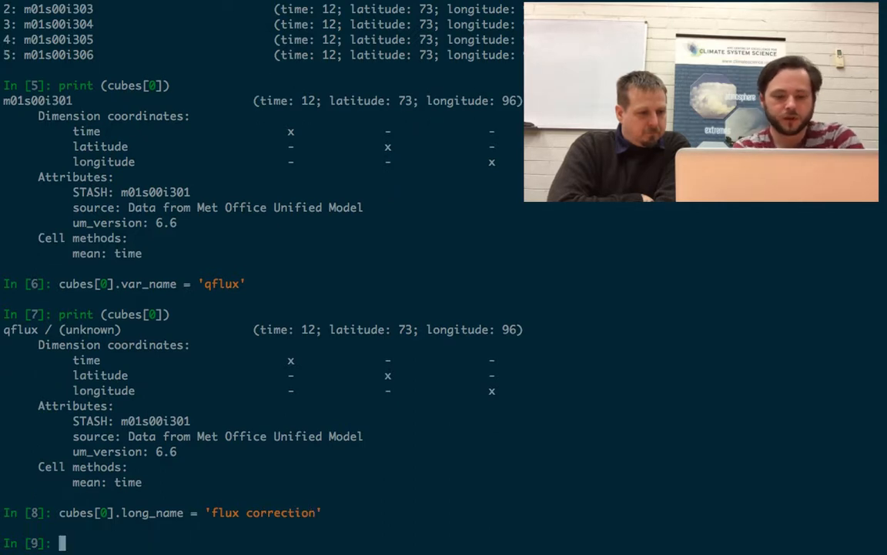
pyautogui.write('print (cubes[0])')
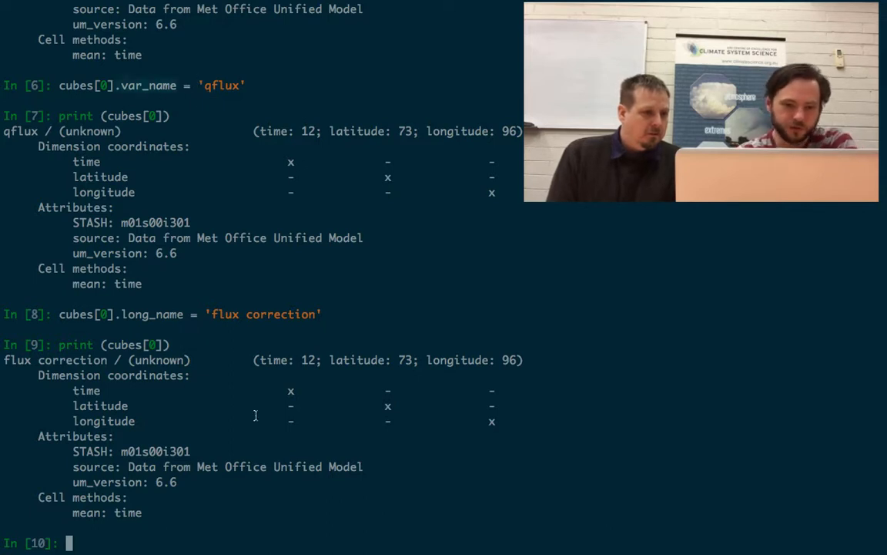
# Step: Evaluate cubes[0].var_name, which returns 'qflux'
pyautogui.write('print (cubes[0])')
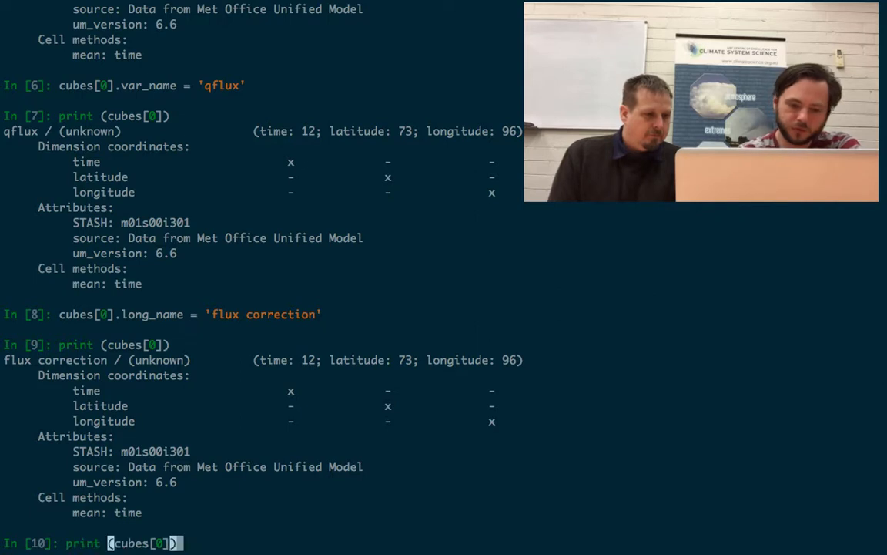
pyautogui.write('cu')
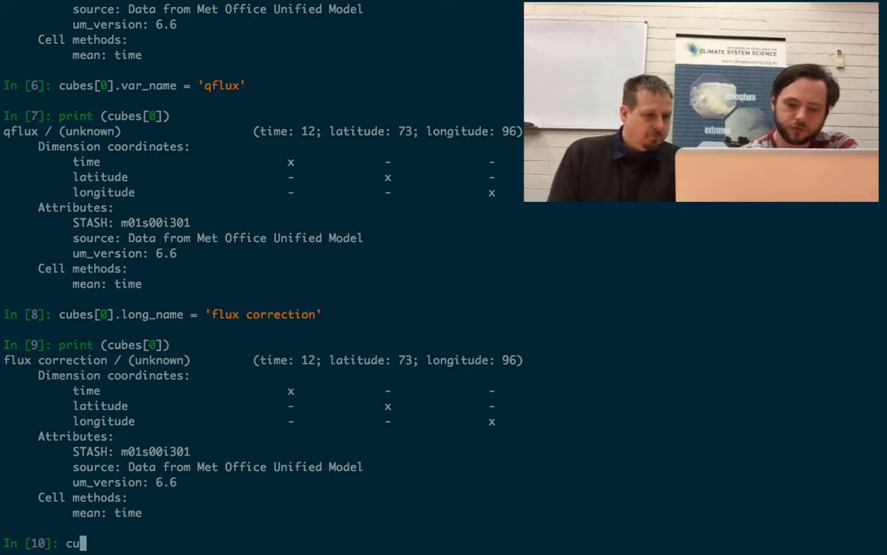
pyautogui.write('bes[0')
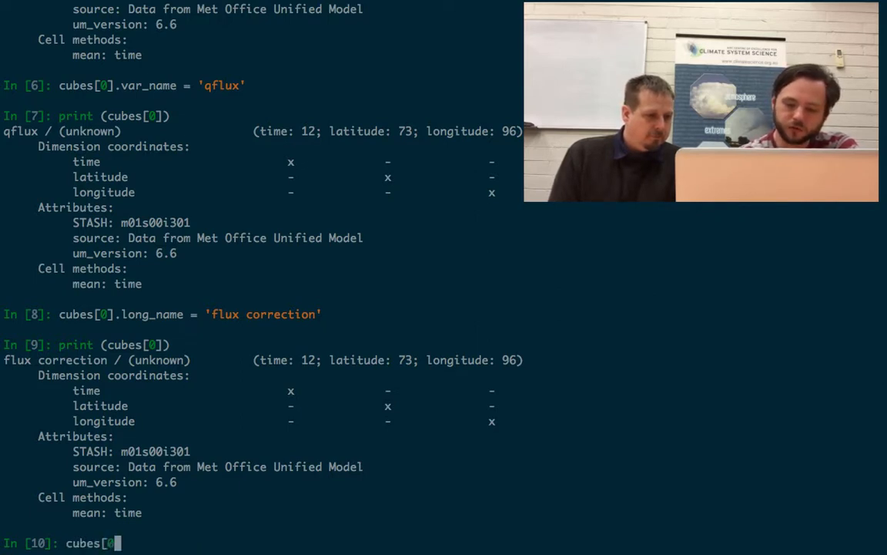
pyautogui.write('.var_bamne')
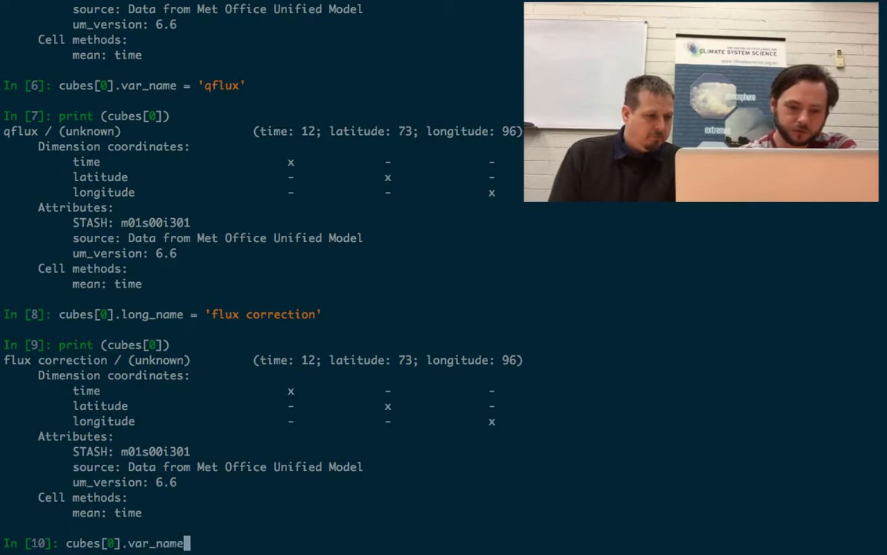
pyautogui.press('Return')
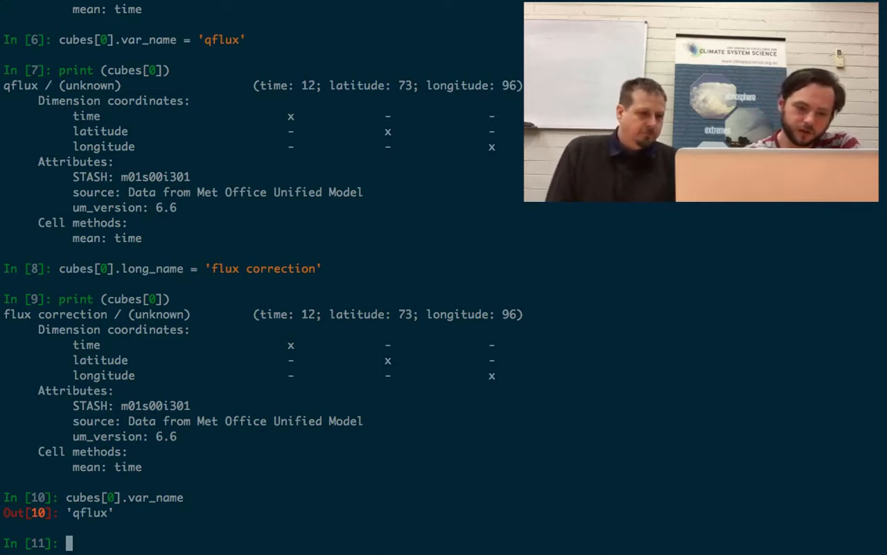
# Step: Attempt cubes[0].standard_name = 'qflux', which Iris rejects as an invalid standard name
pyautogui.write('cubes[0].var_name')
pyautogui.write('cubes[0].stan')
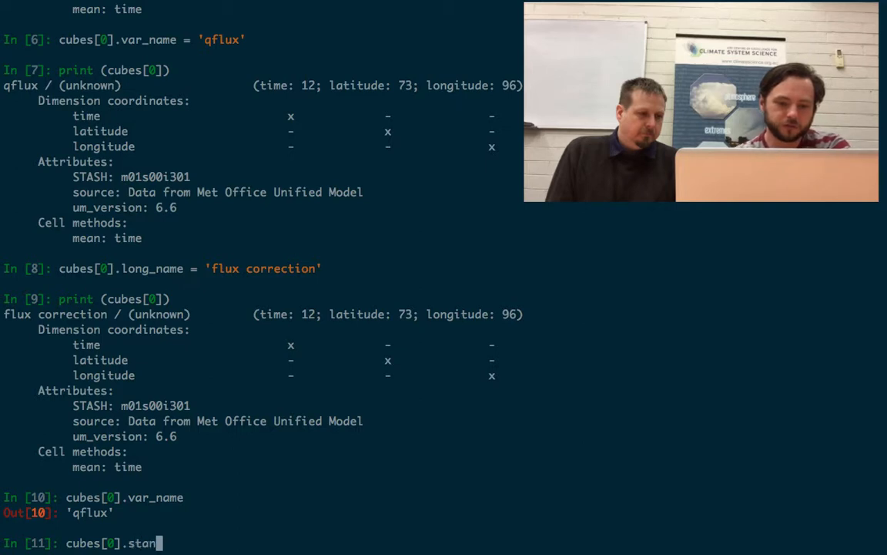
pyautogui.write("dard_bname = '")
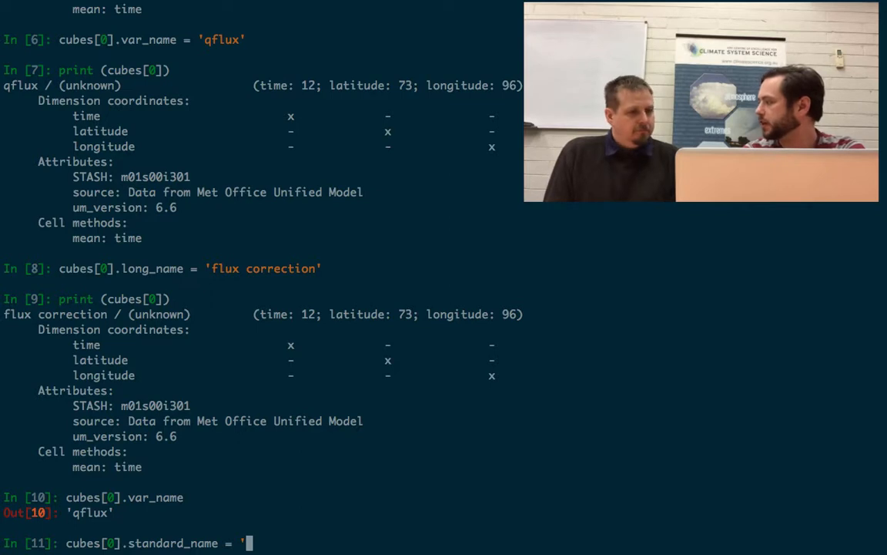
pyautogui.write('q')
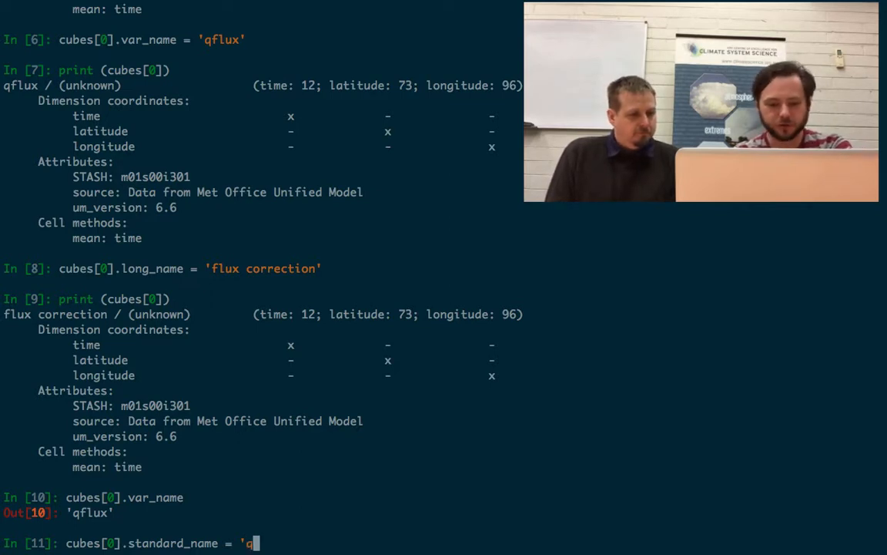
pyautogui.write('fl')
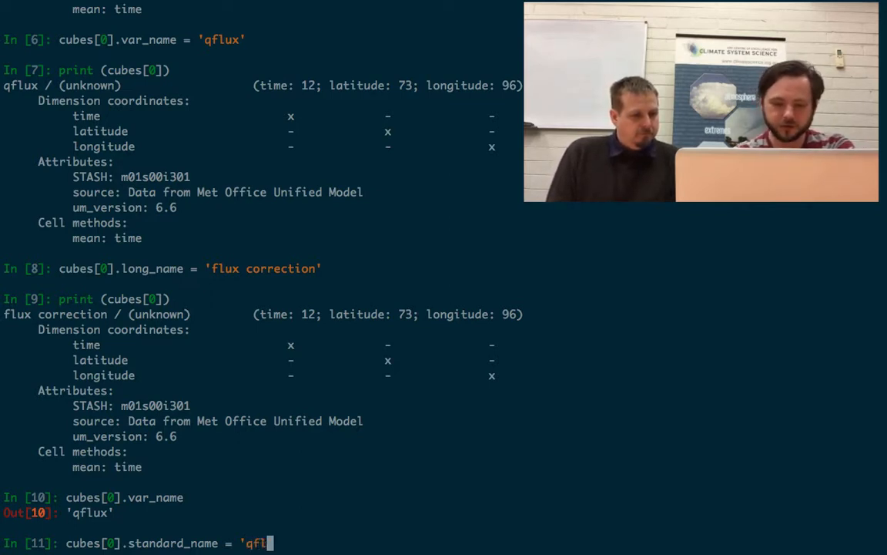
pyautogui.press('Return')
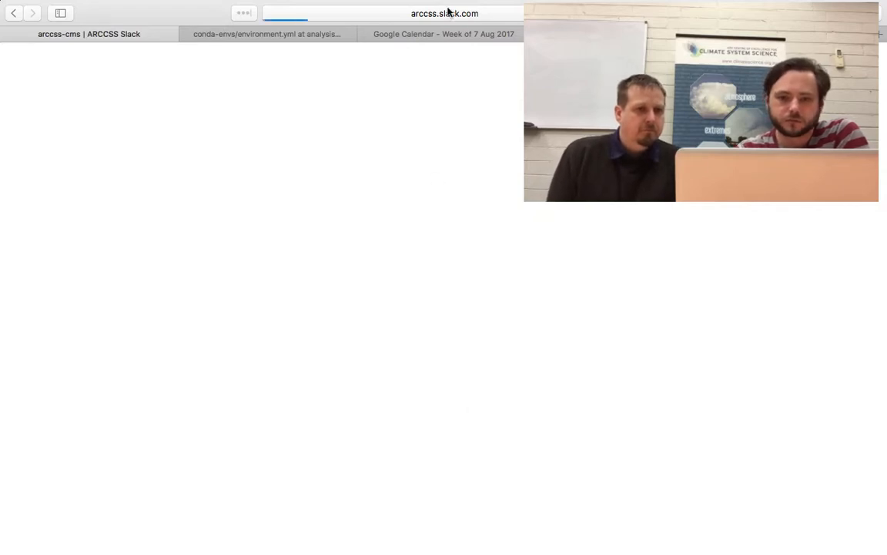
pyautogui.moveTo(197, 114)
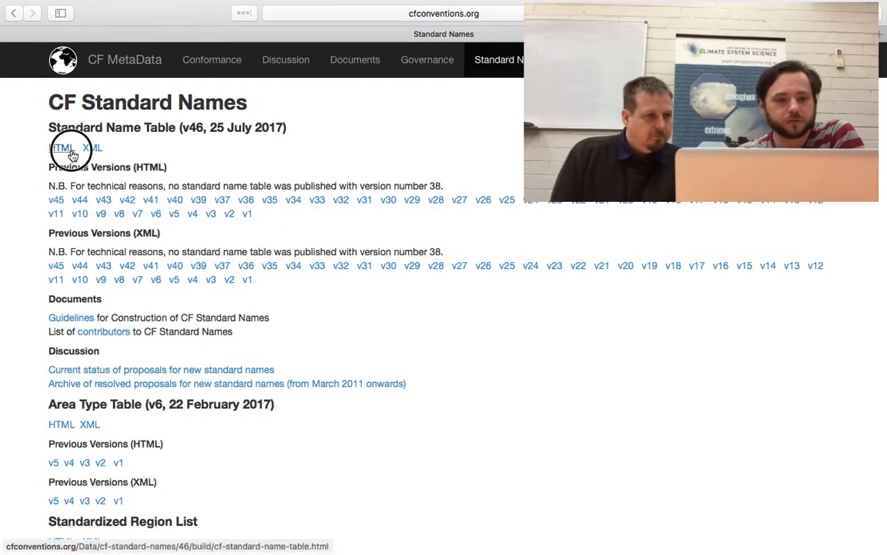
# Step: Search the CF standard name table for 'flux'
pyautogui.click(62, 148)
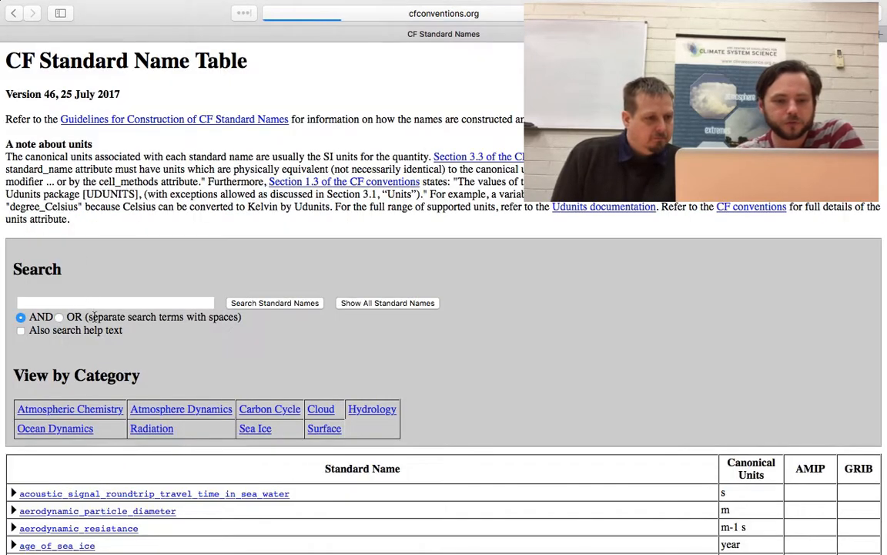
pyautogui.write('flux')
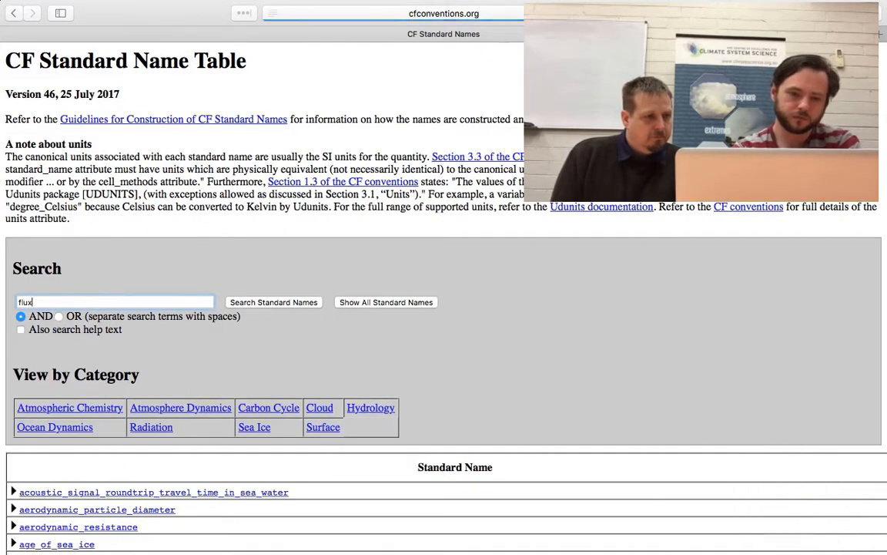
pyautogui.click(274, 301)
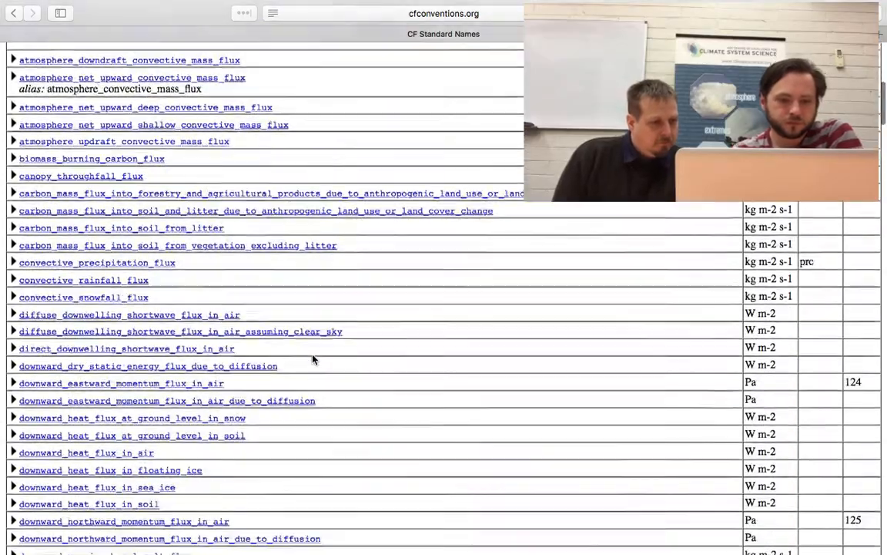
# Step: Scroll the results and select the surface_downward_latent_heat_flux entry
pyautogui.scroll(-3)
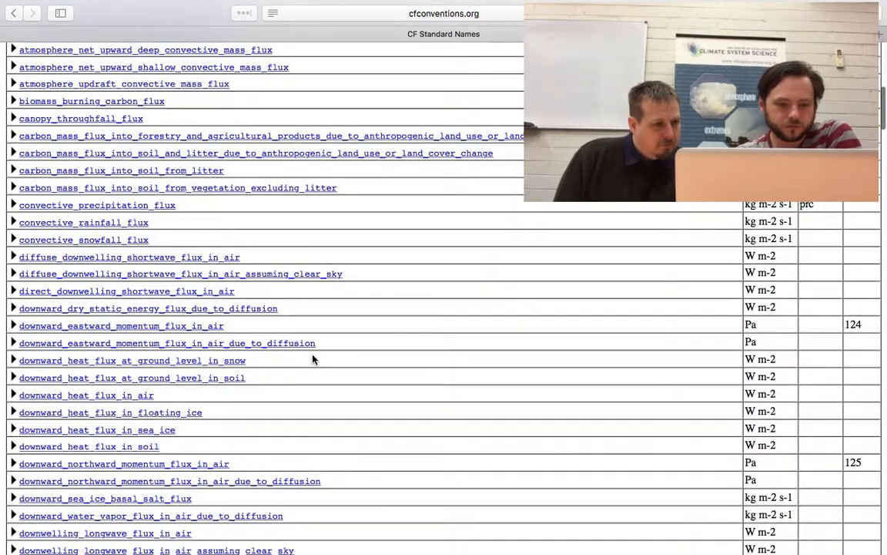
pyautogui.scroll(-3)
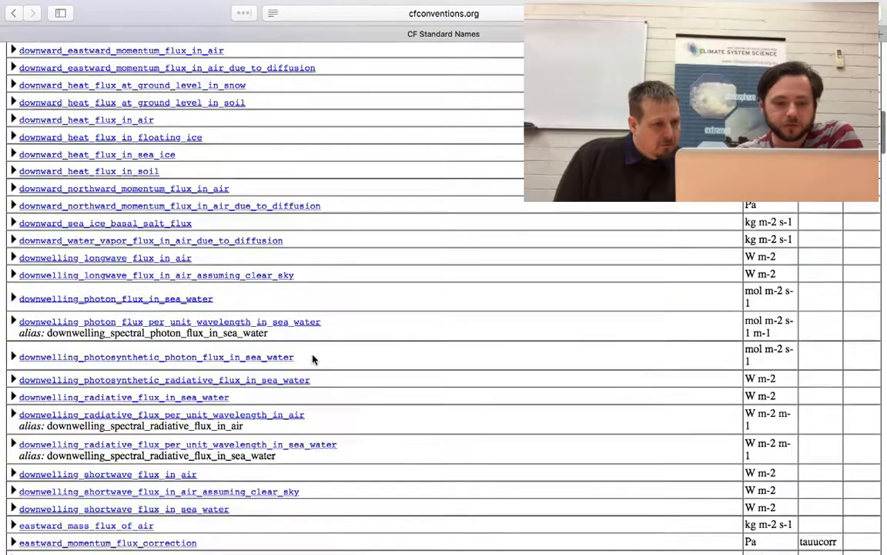
pyautogui.scroll(-3)
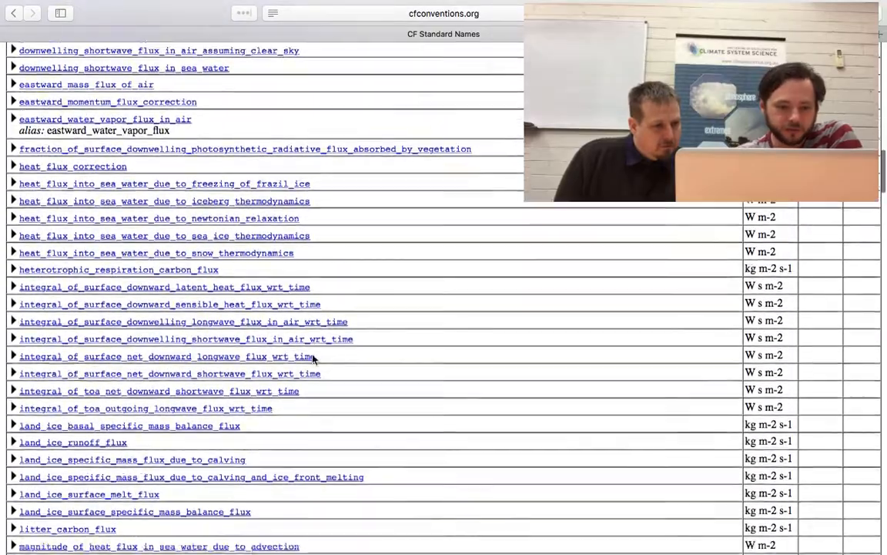
pyautogui.scroll(-3)
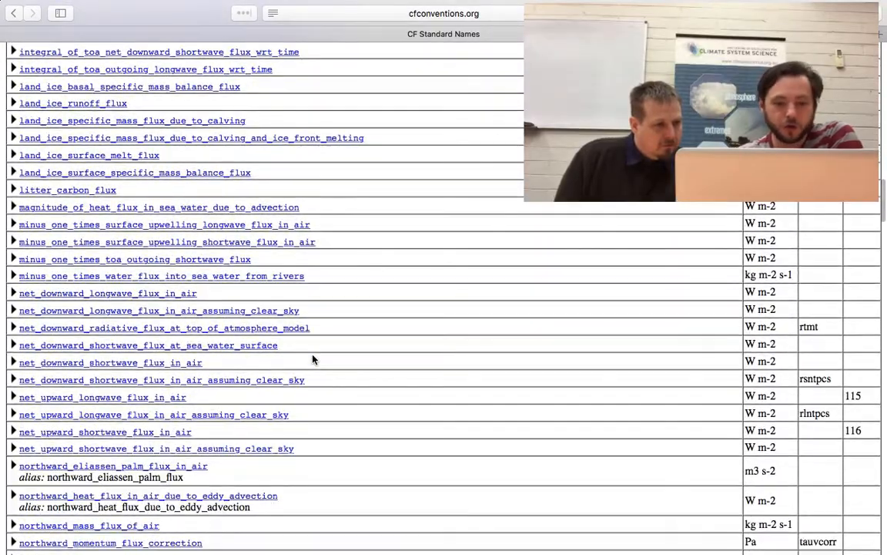
pyautogui.scroll(-3)
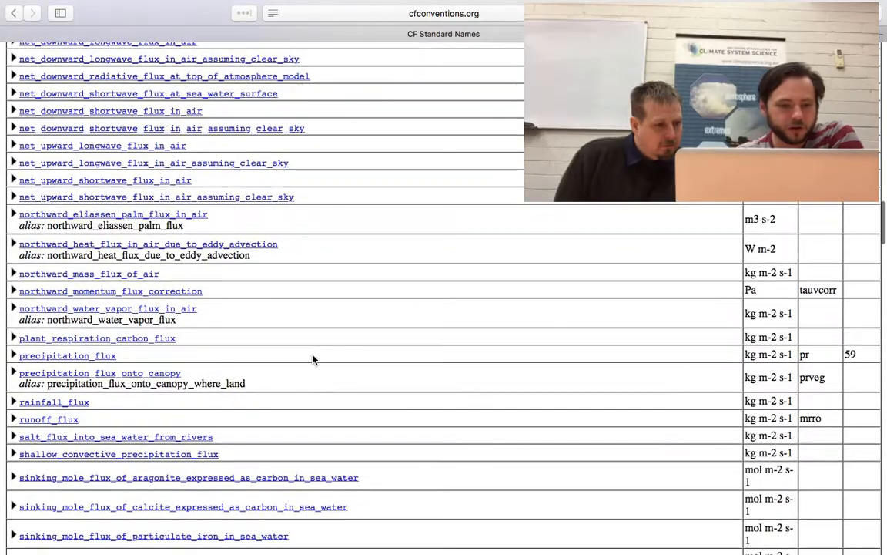
pyautogui.scroll(-3)
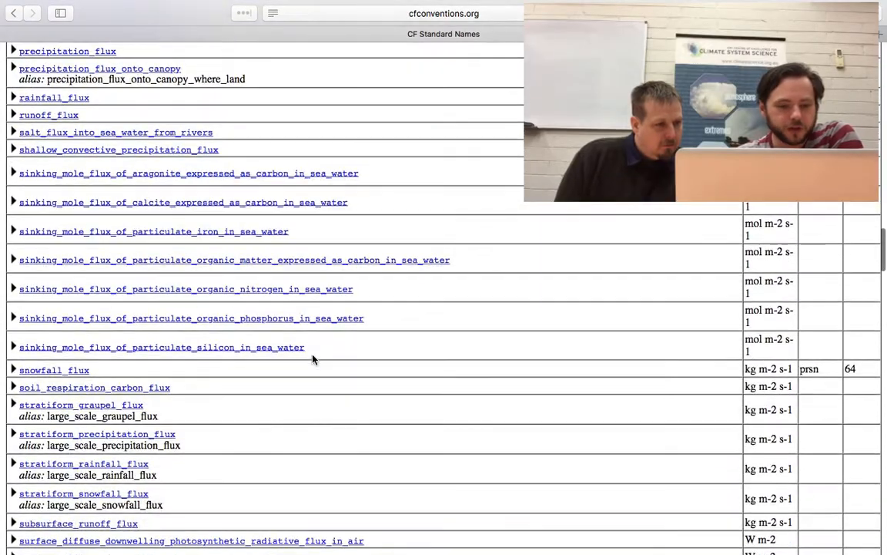
pyautogui.scroll(-3)
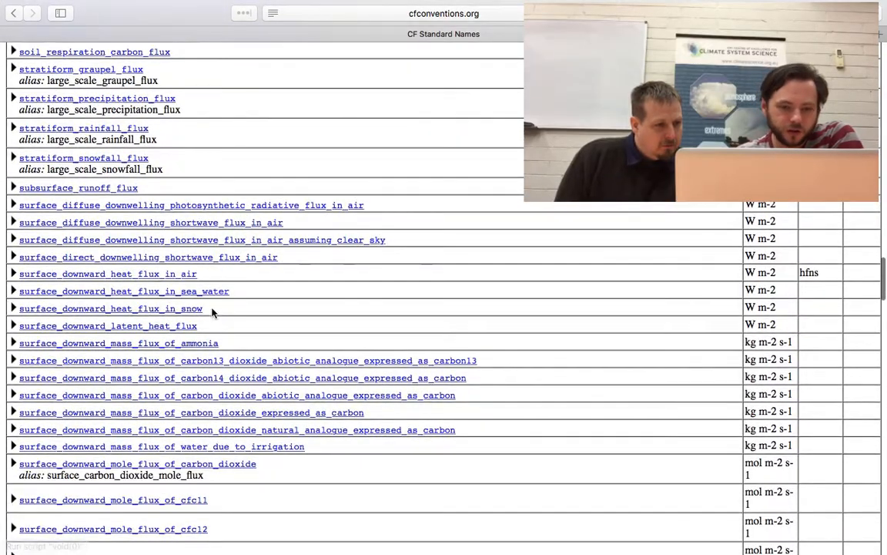
pyautogui.moveTo(237, 329)
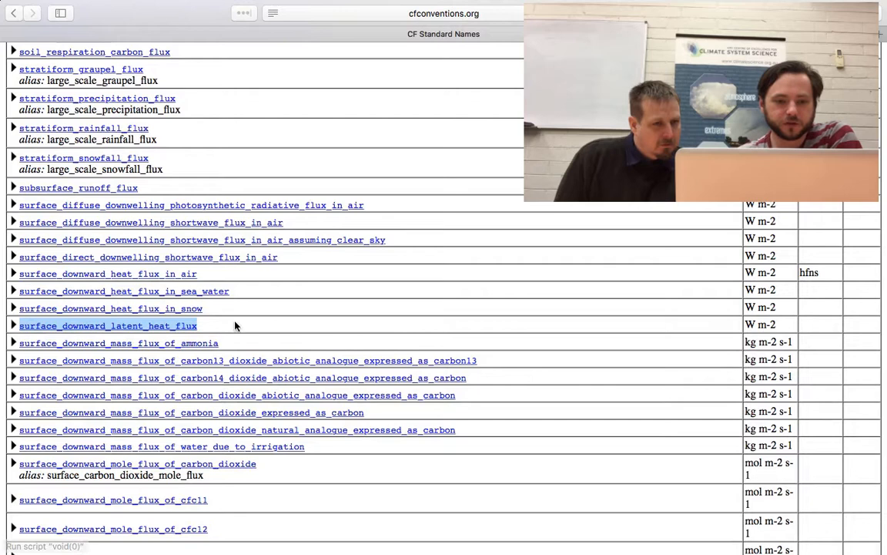
pyautogui.click(12, 325)
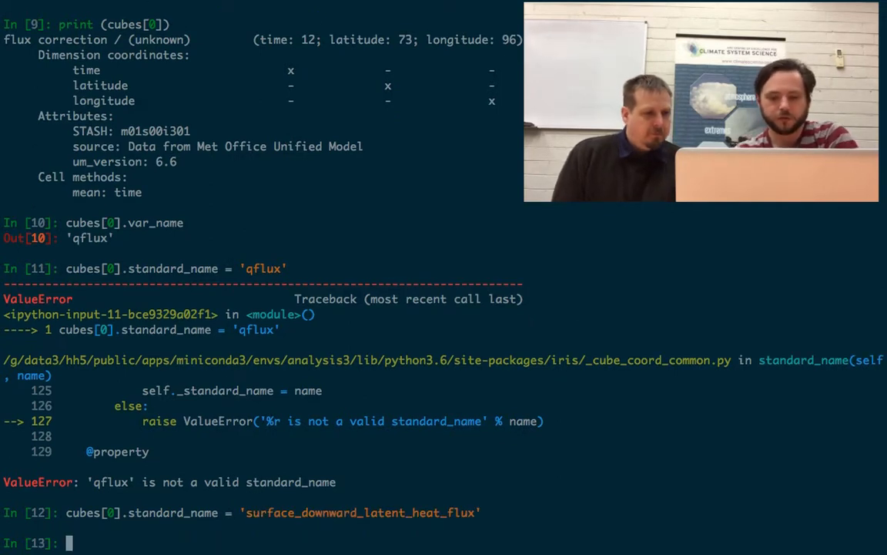
# Step: Reprint cubes[0], now headed 'surface_downward_latent_heat_flux / (unknown)'
pyautogui.write('print(cubes[0])')
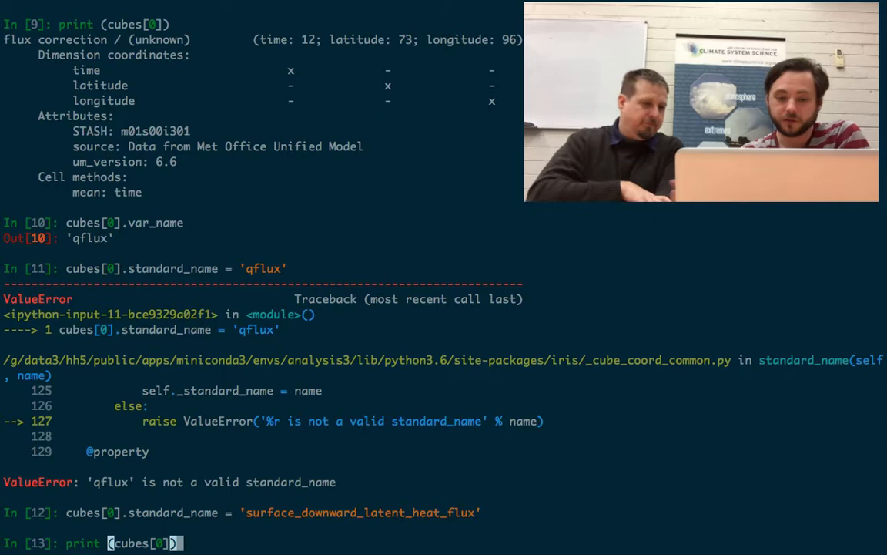
pyautogui.press('Return')
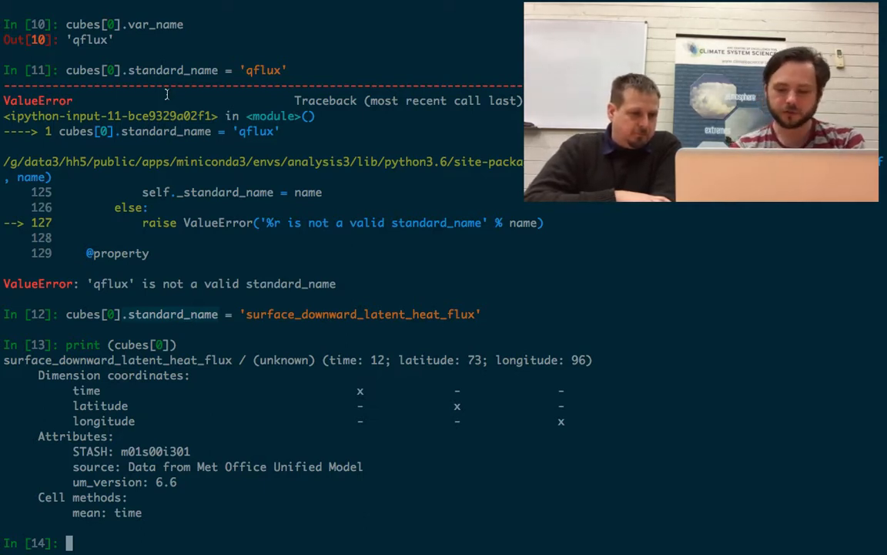
# Step: Save all cubes to the netCDF file cubes.nc with iris.save(cubes, 'cubes.nc')
pyautogui.write('iris')
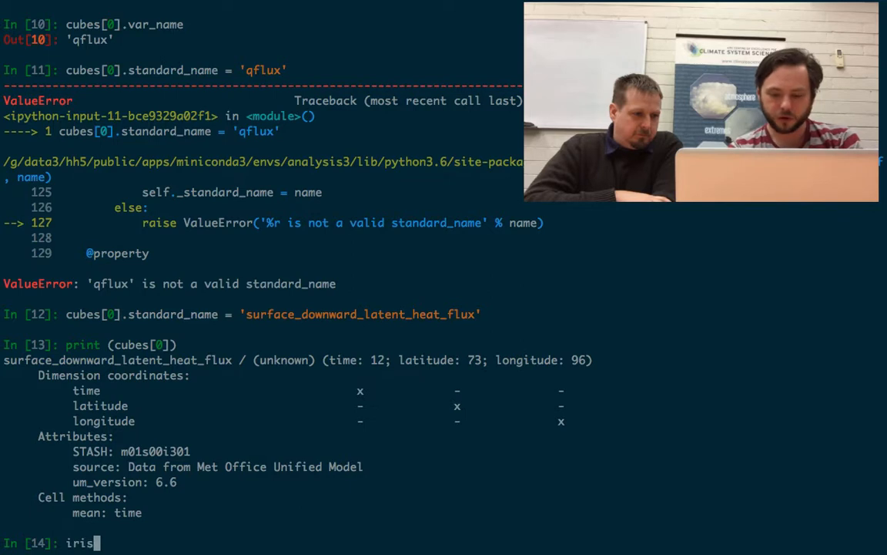
pyautogui.write('.save')
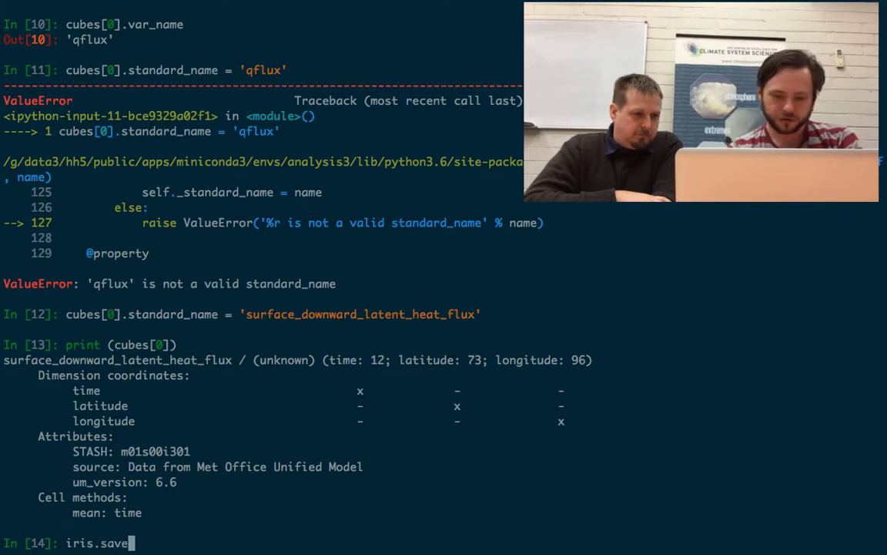
pyautogui.write('(cubes,')
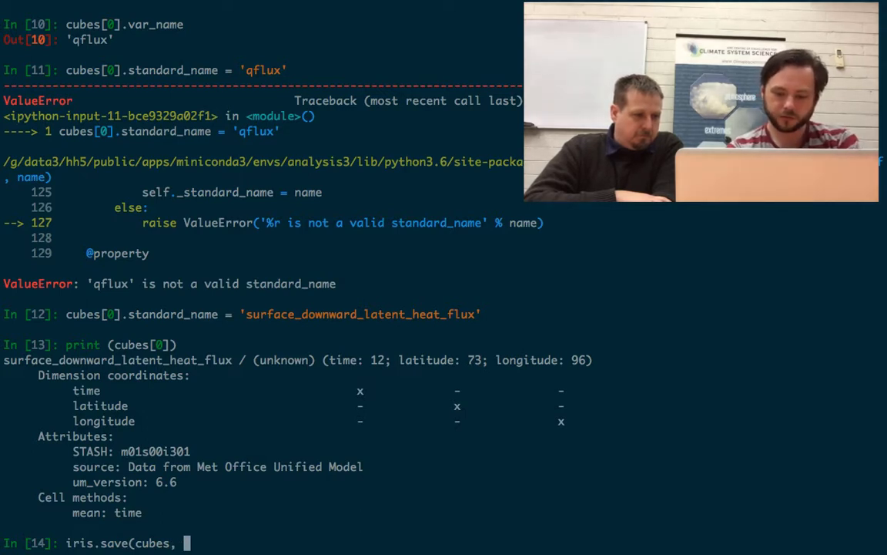
pyautogui.write("'cubes")
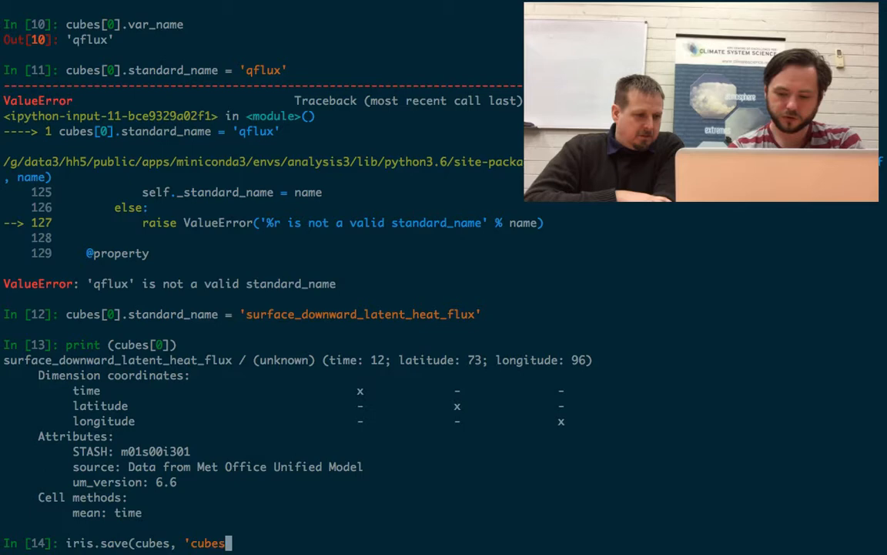
pyautogui.write(".nc')")
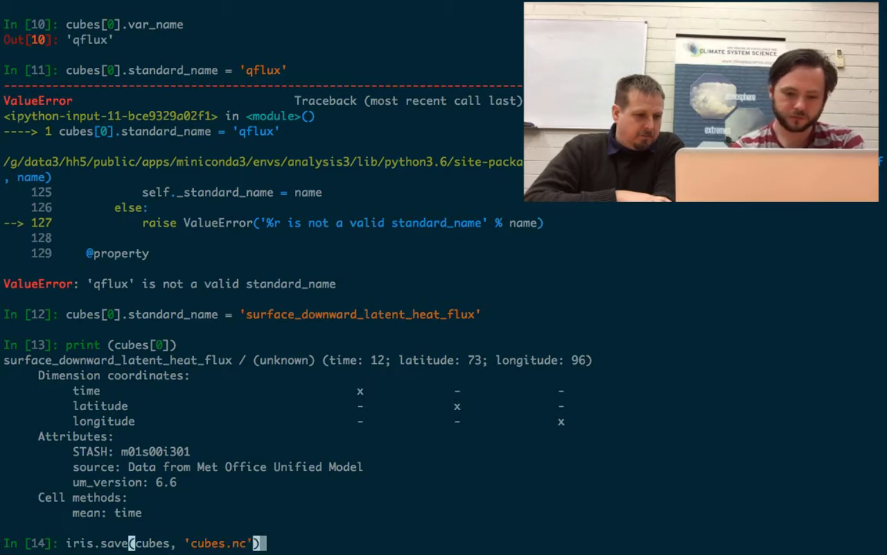
pyautogui.press('Return')
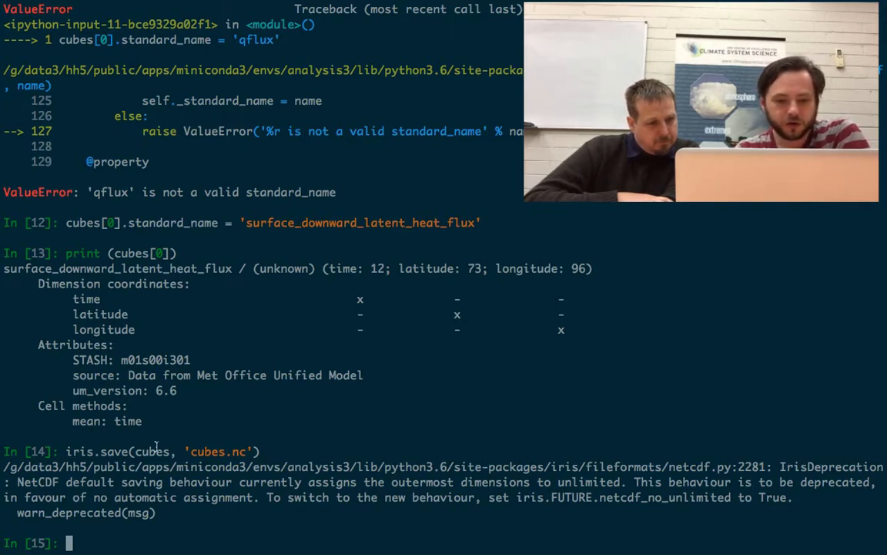
pyautogui.moveTo(338, 438)
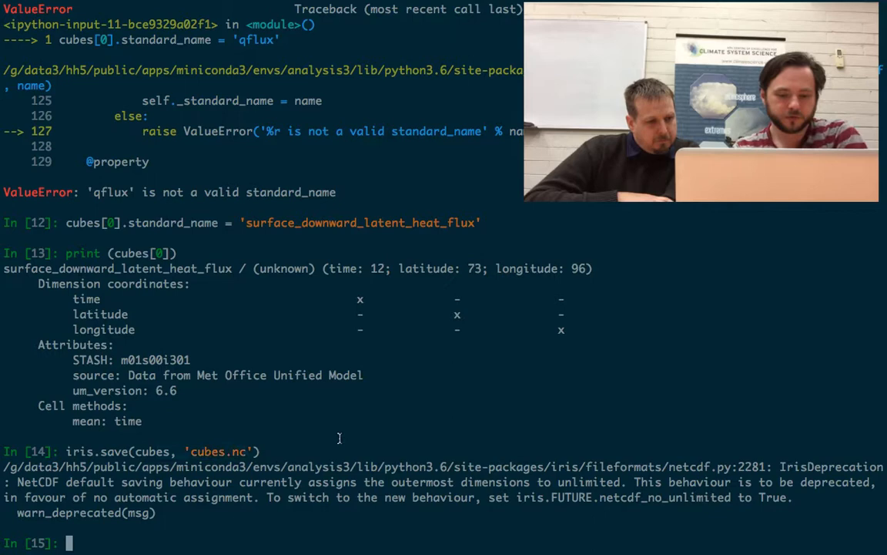
# Step: List the directory to find cubes.nc, then run ! ncdump -h cubes.nc and review qflux's CF attributes
pyautogui.write('! ls')
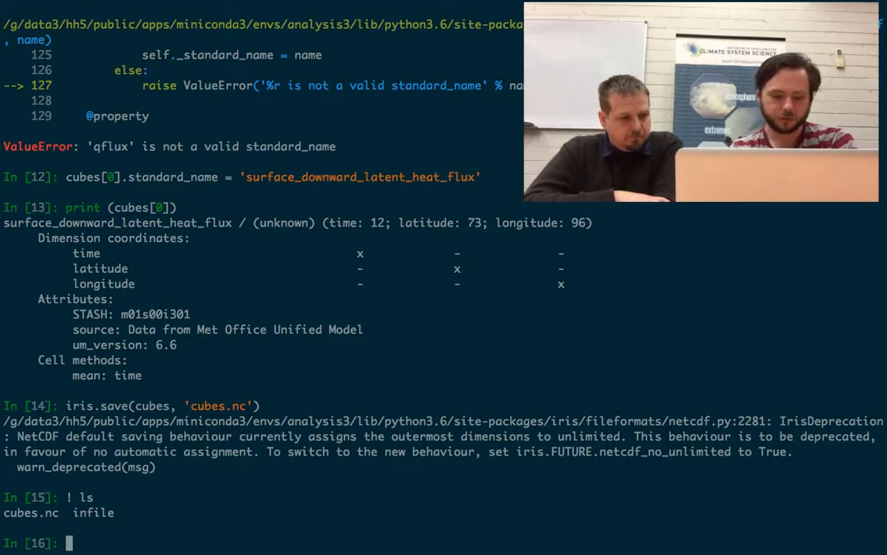
pyautogui.write('! ncdump')
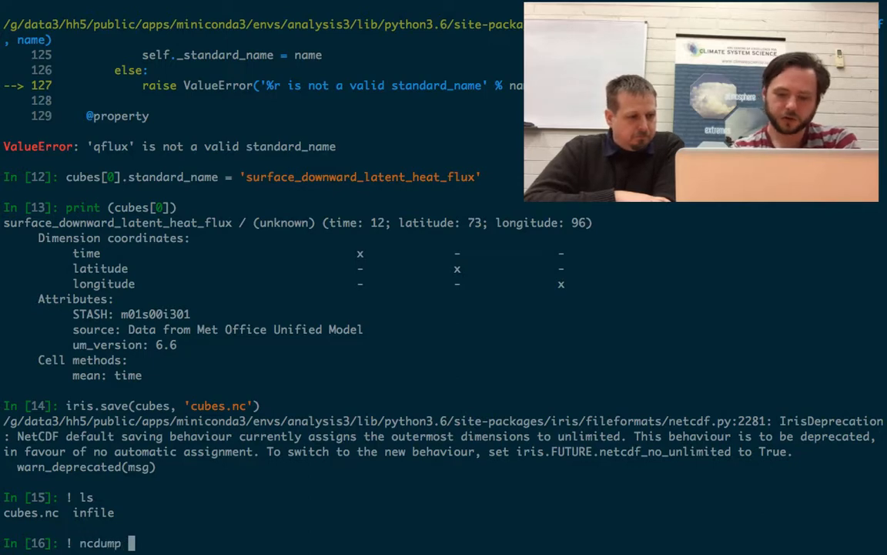
pyautogui.write('-h c')
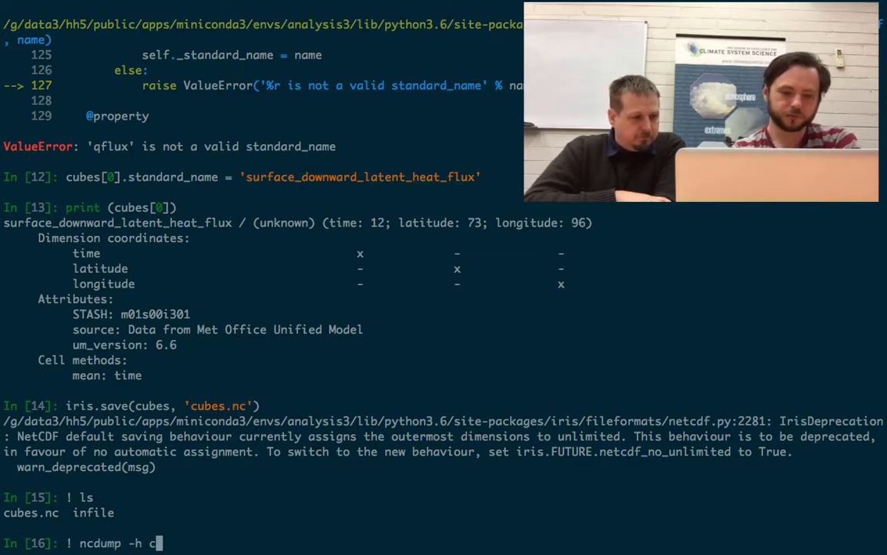
pyautogui.write('ubes.n')
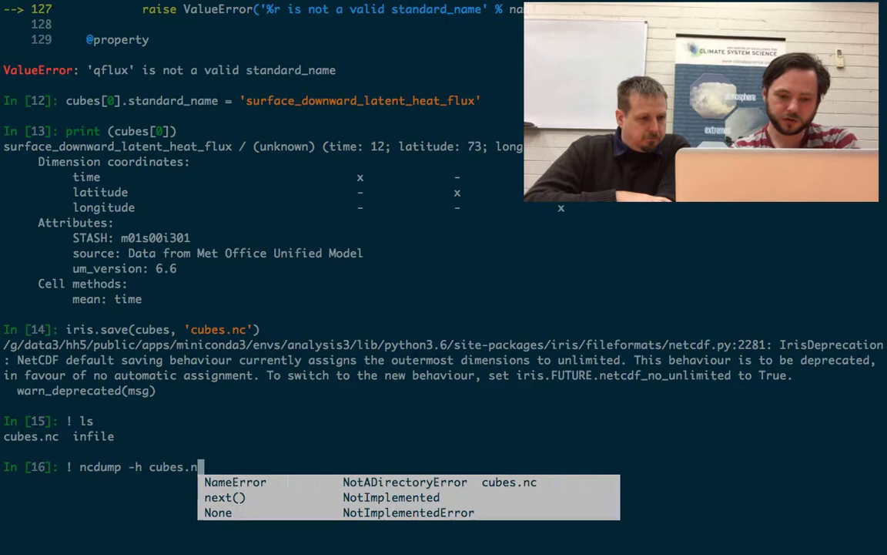
pyautogui.press('Return')
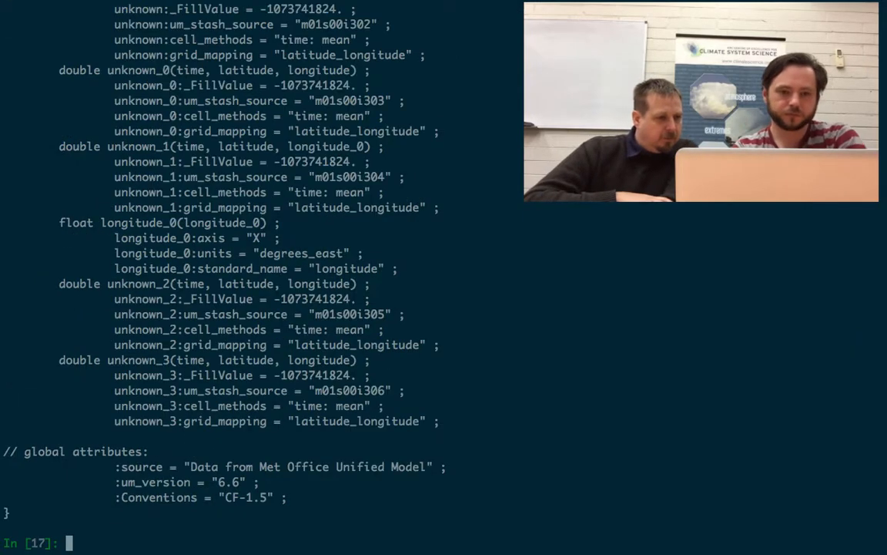
pyautogui.scroll(3)
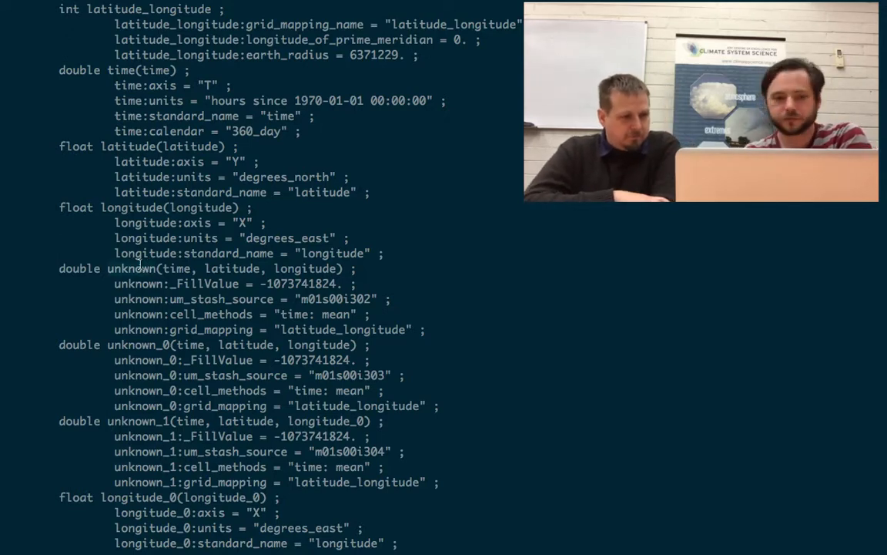
pyautogui.scroll(3)
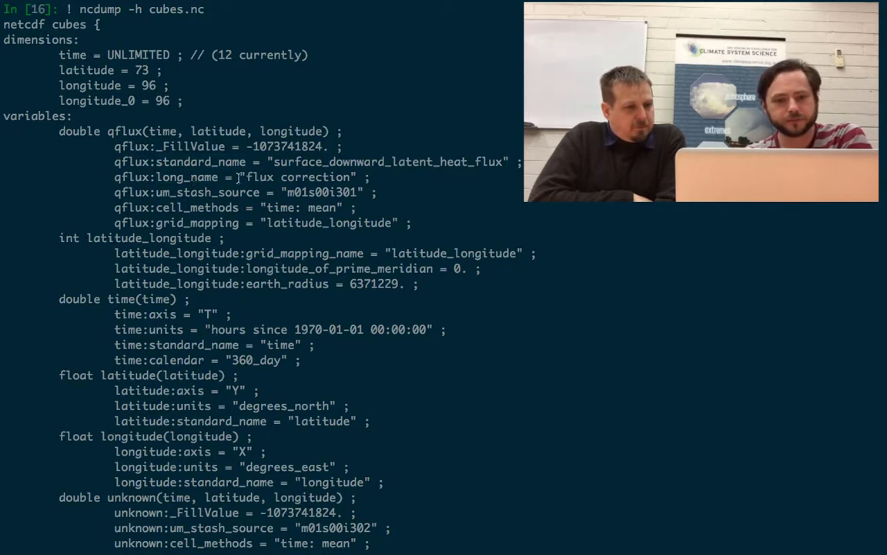
pyautogui.scroll(-3)
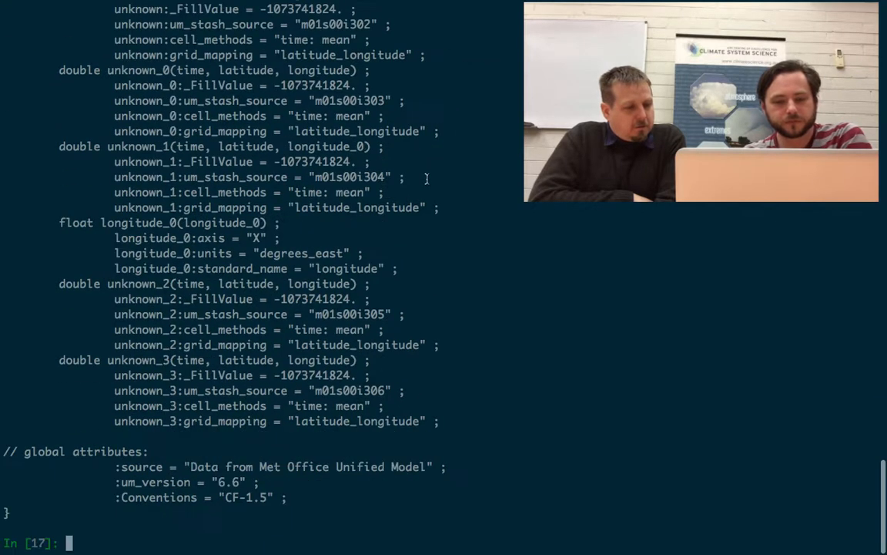